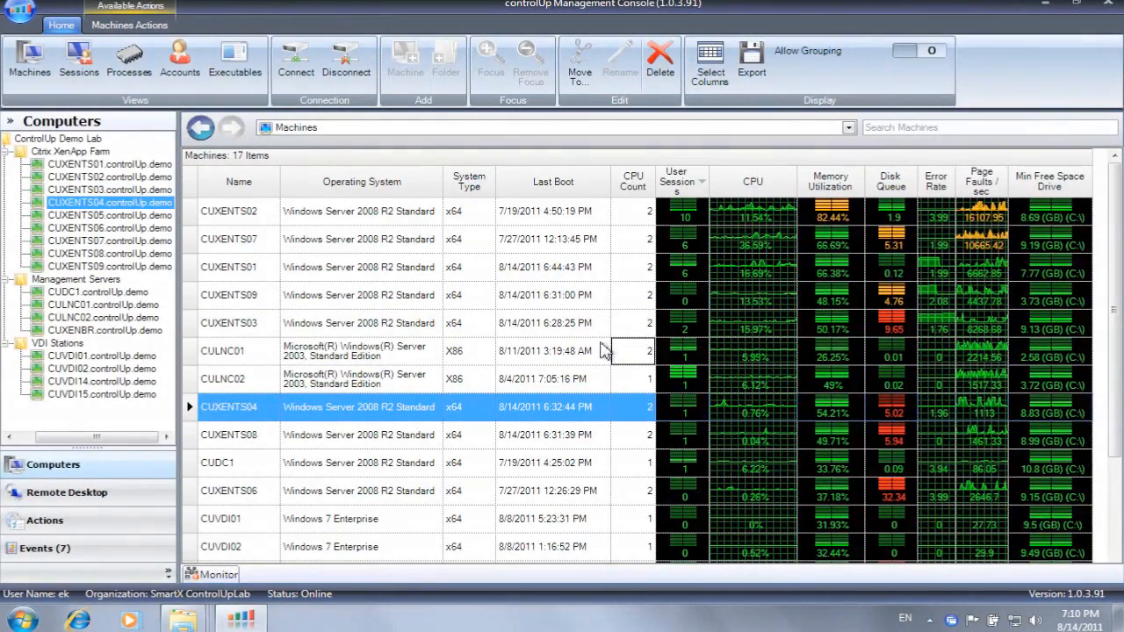
Glance at the Sessions view, return to Machines and sort the machines alphabetically by name
{"action": "left_click", "coordinate": [77, 62]}
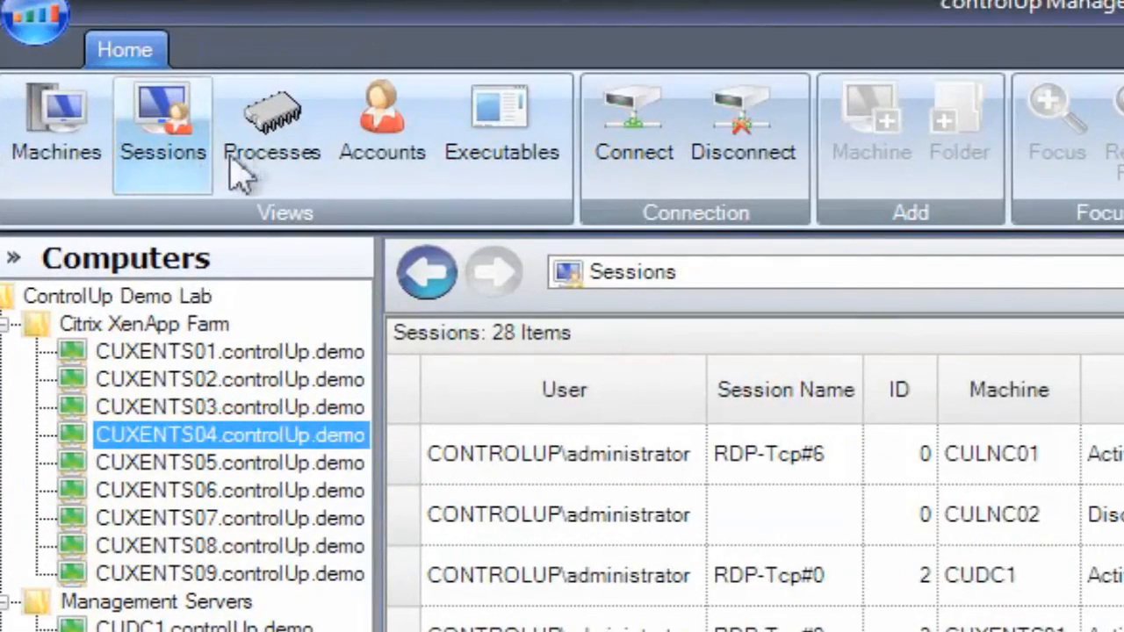
{"action": "left_click", "coordinate": [272, 127]}
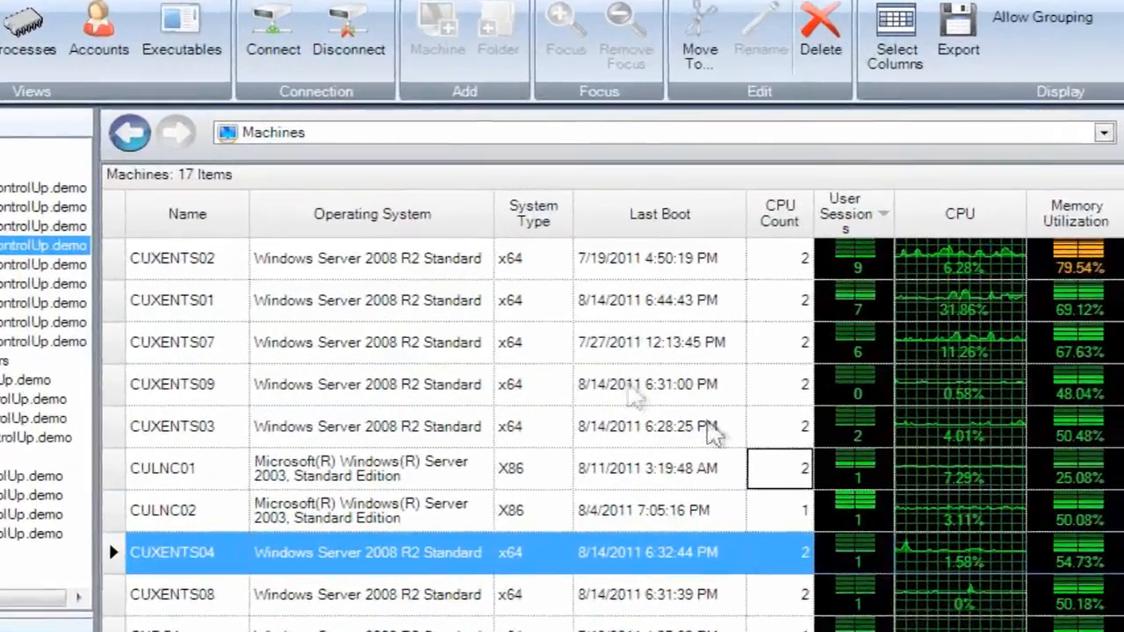
{"action": "left_click", "coordinate": [186, 214]}
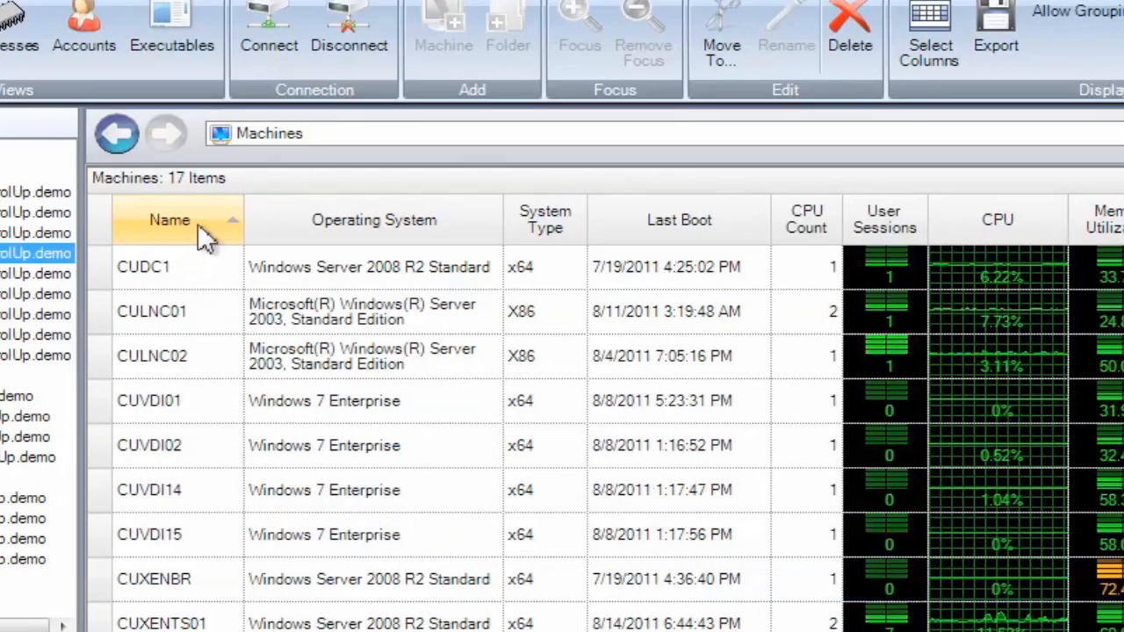
{"action": "scroll", "scroll_direction": "right", "scroll_amount": 3}
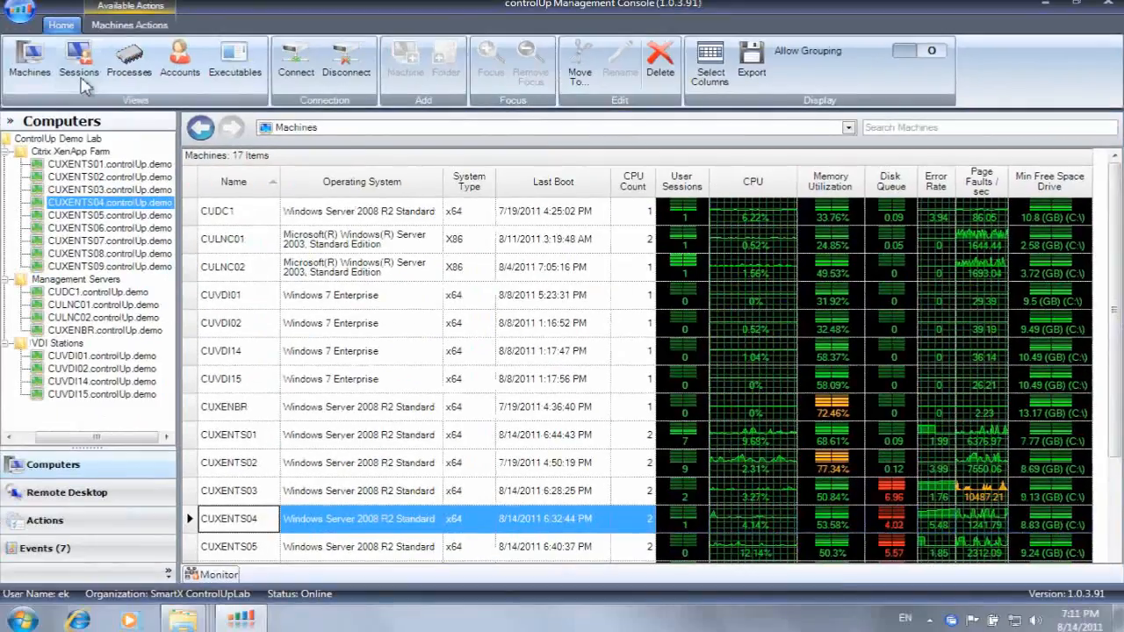
Look over the Sessions and the 1,336-process Processes views, then return to Machines
{"action": "left_click", "coordinate": [79, 62]}
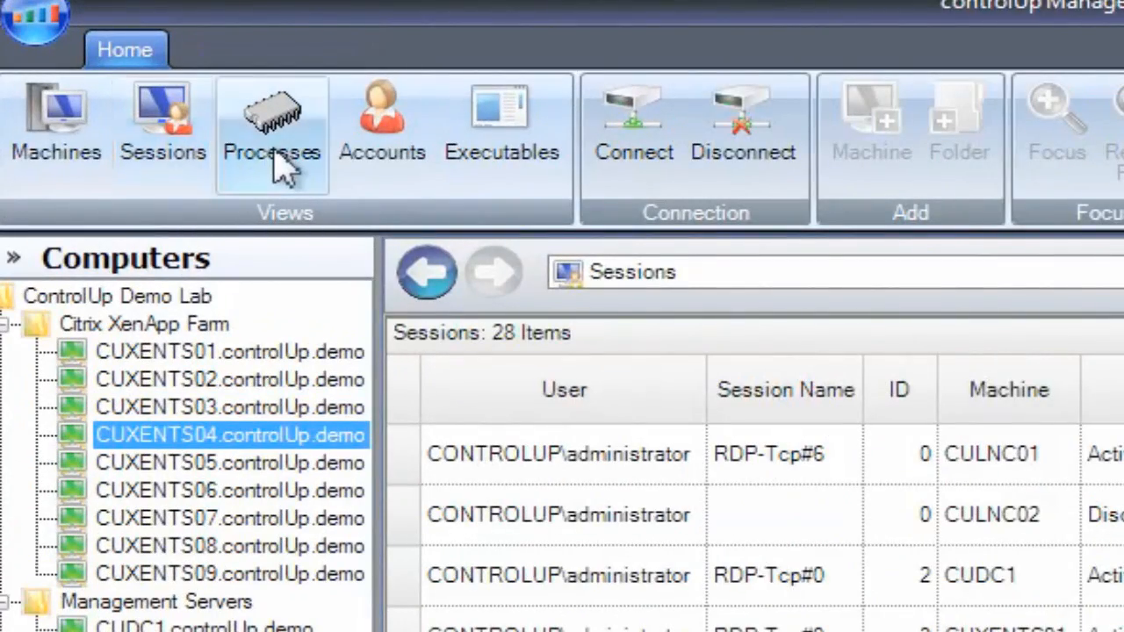
{"action": "left_click", "coordinate": [272, 132]}
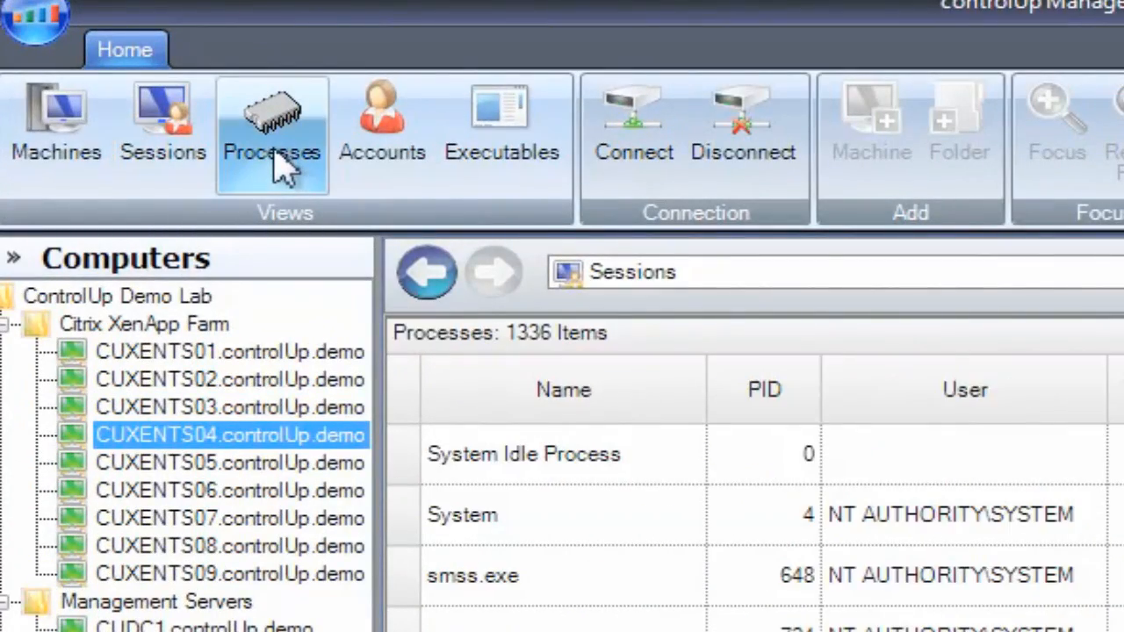
{"action": "left_click", "coordinate": [270, 122]}
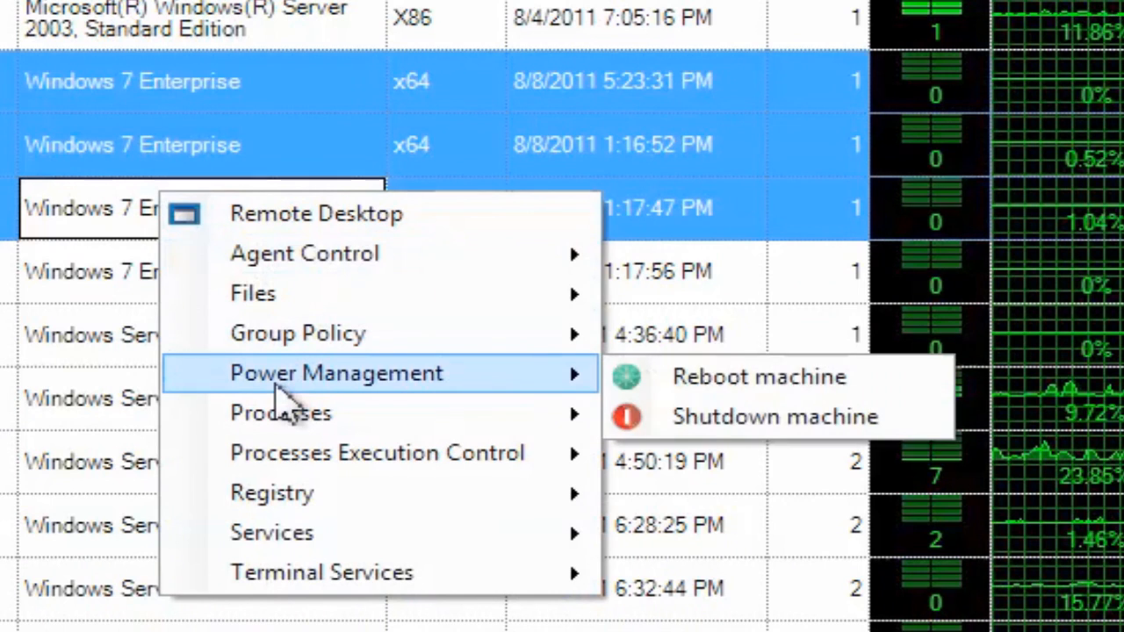
{"action": "mouse_move", "coordinate": [299, 333]}
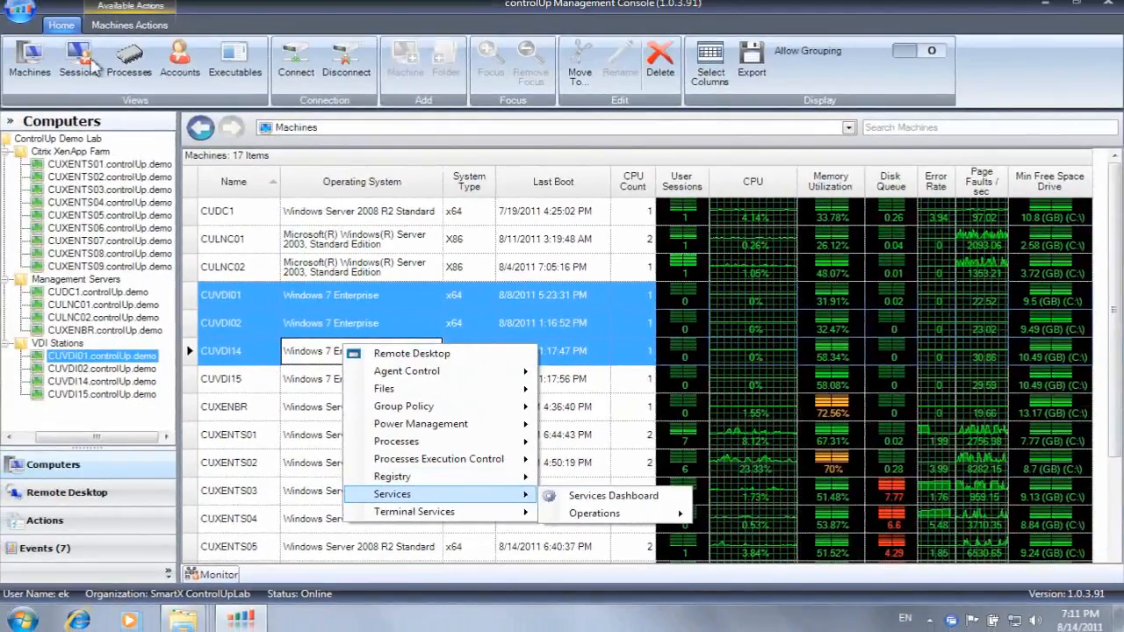
Bring up the list of all 31 user sessions
{"action": "left_click", "coordinate": [611, 495]}
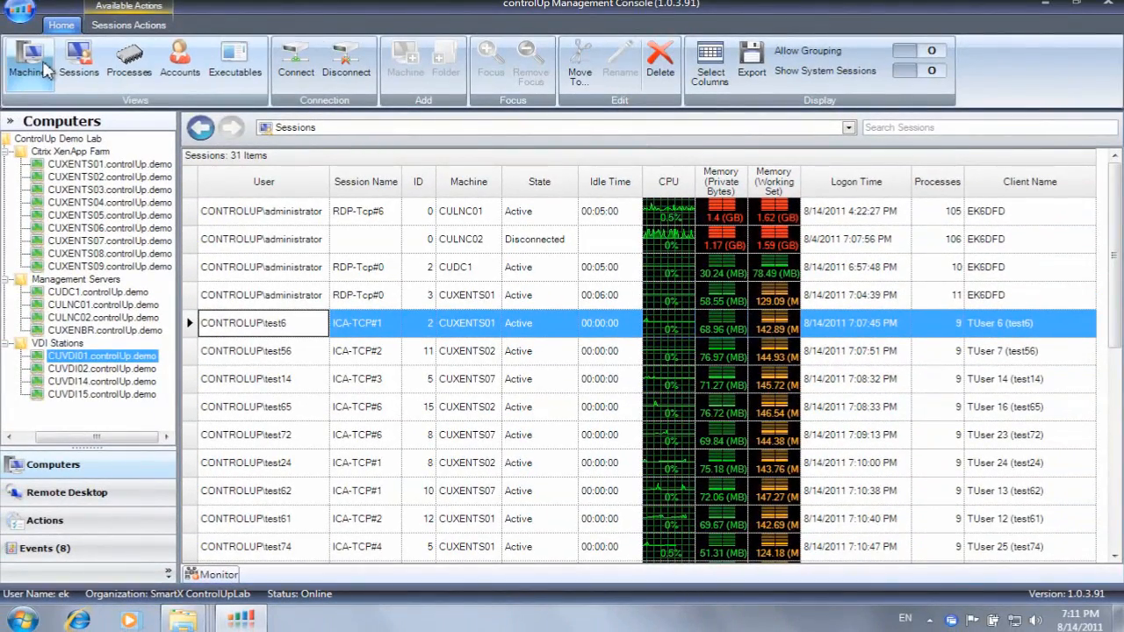
Return to Machines and pick the test65 session among CUXENTS02's 9 sessions
{"action": "left_click", "coordinate": [28, 64]}
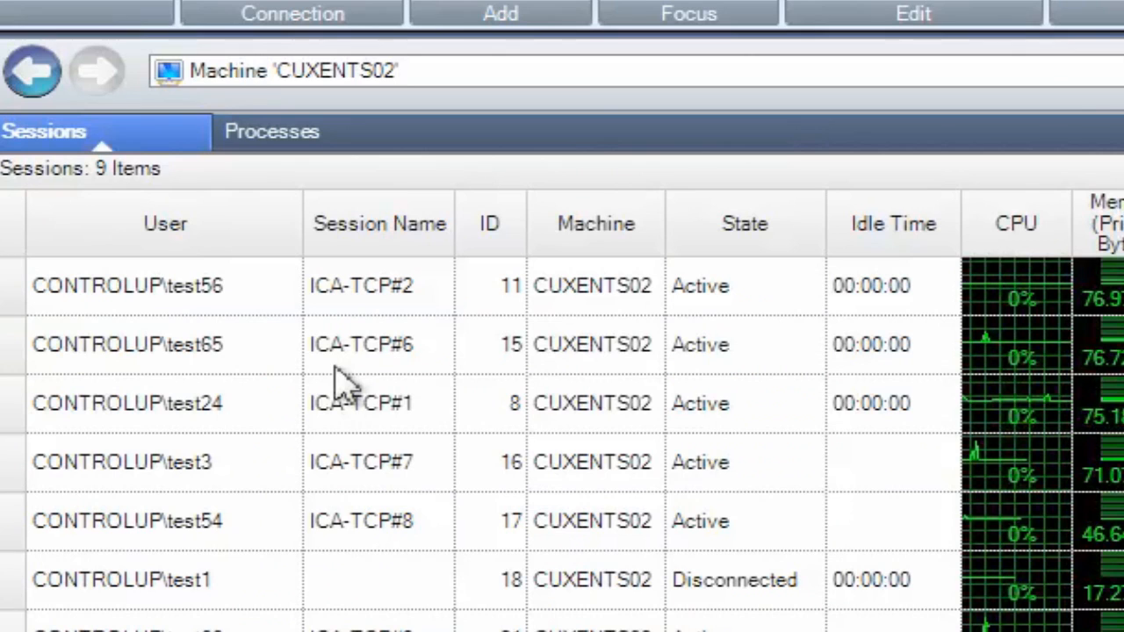
{"action": "left_click", "coordinate": [360, 344]}
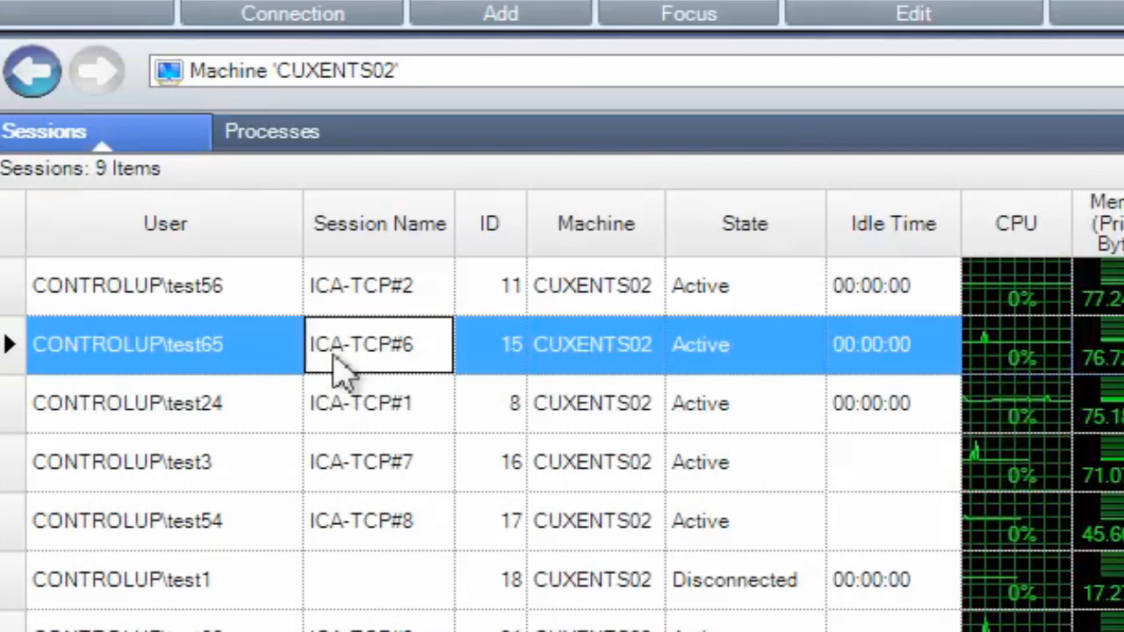
Open the test65 session (ID 15) to list its 9 processes such as winlogon and iexplore
{"action": "double_click", "coordinate": [127, 344]}
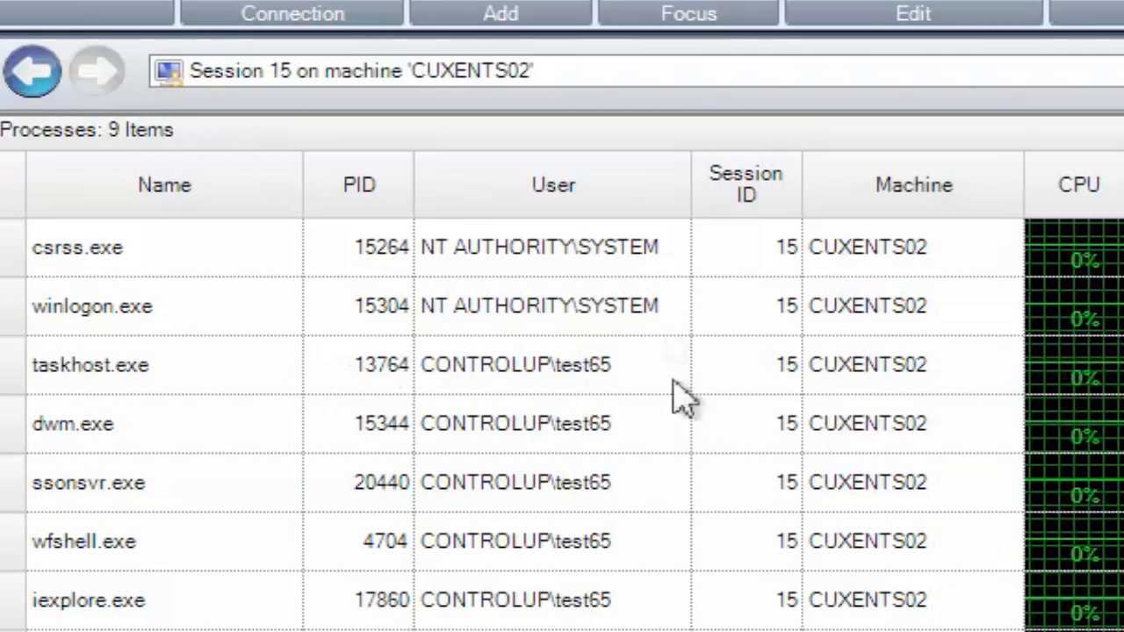
{"action": "mouse_move", "coordinate": [641, 263]}
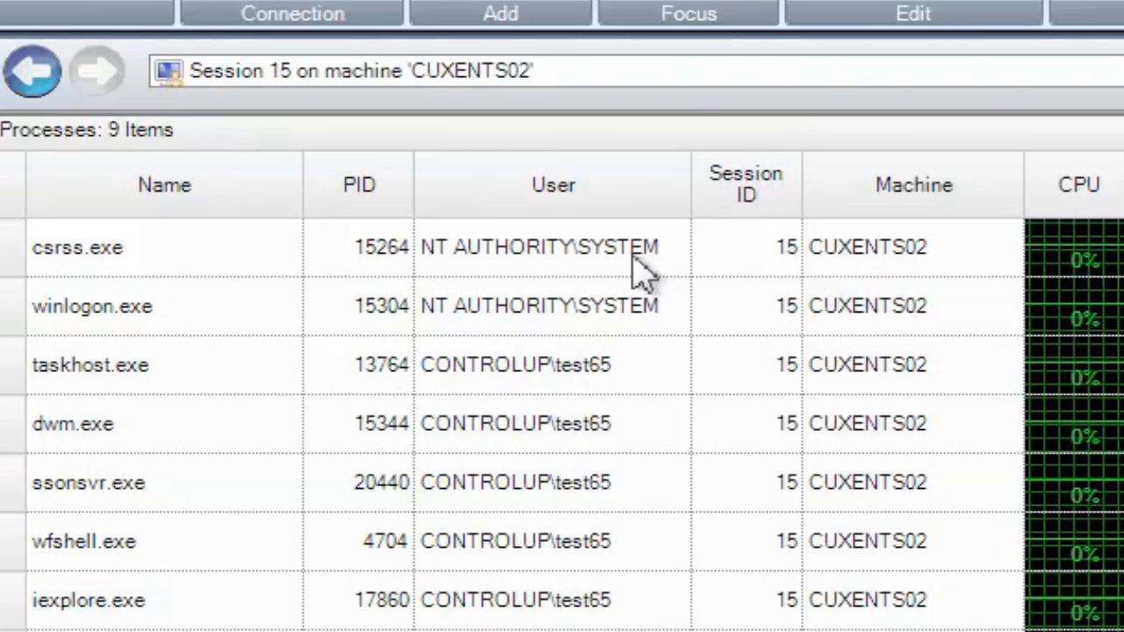